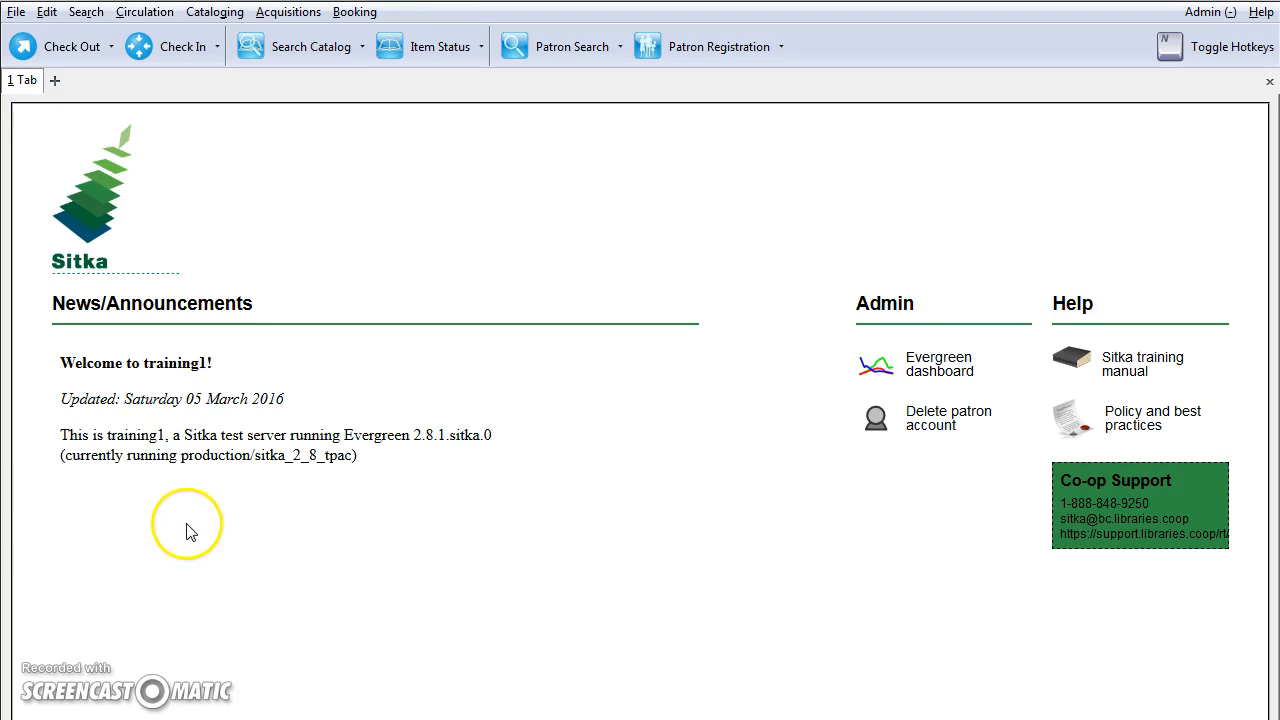
Retrieve the patron by library card barcode for a new checkout.
{"action": "left_click", "coordinate": [144, 12]}
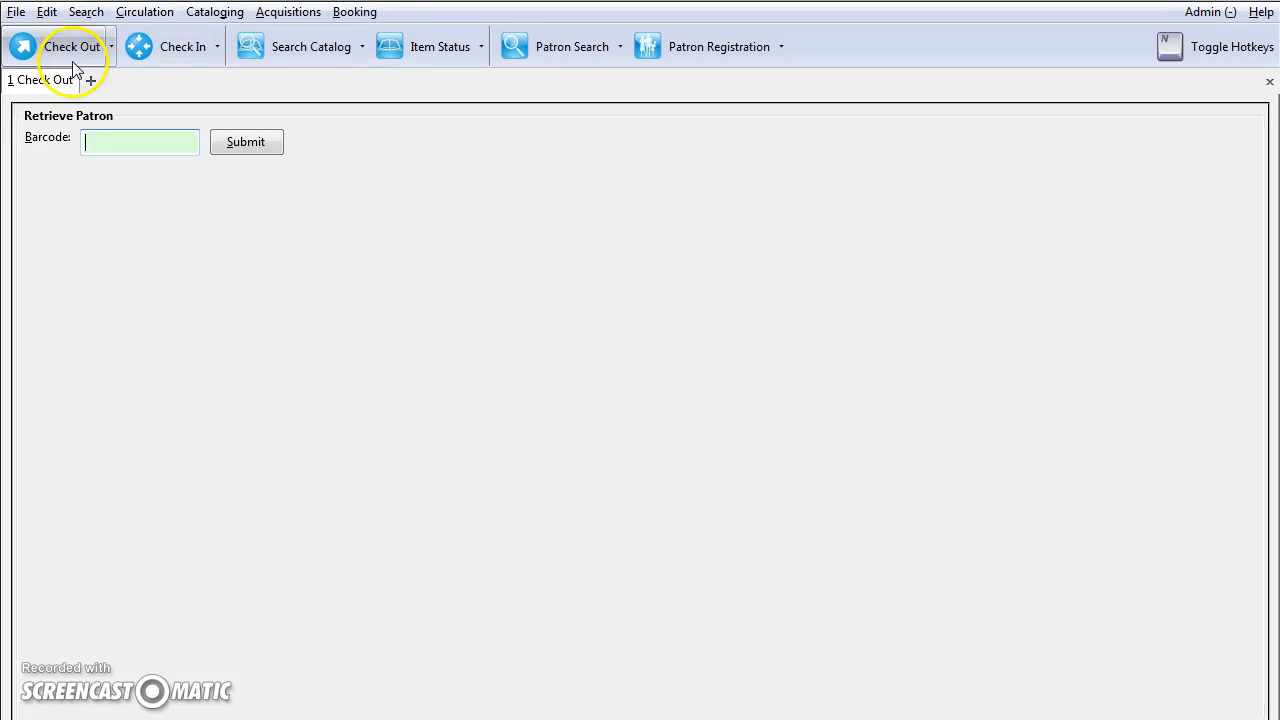
{"action": "mouse_move", "coordinate": [72, 46]}
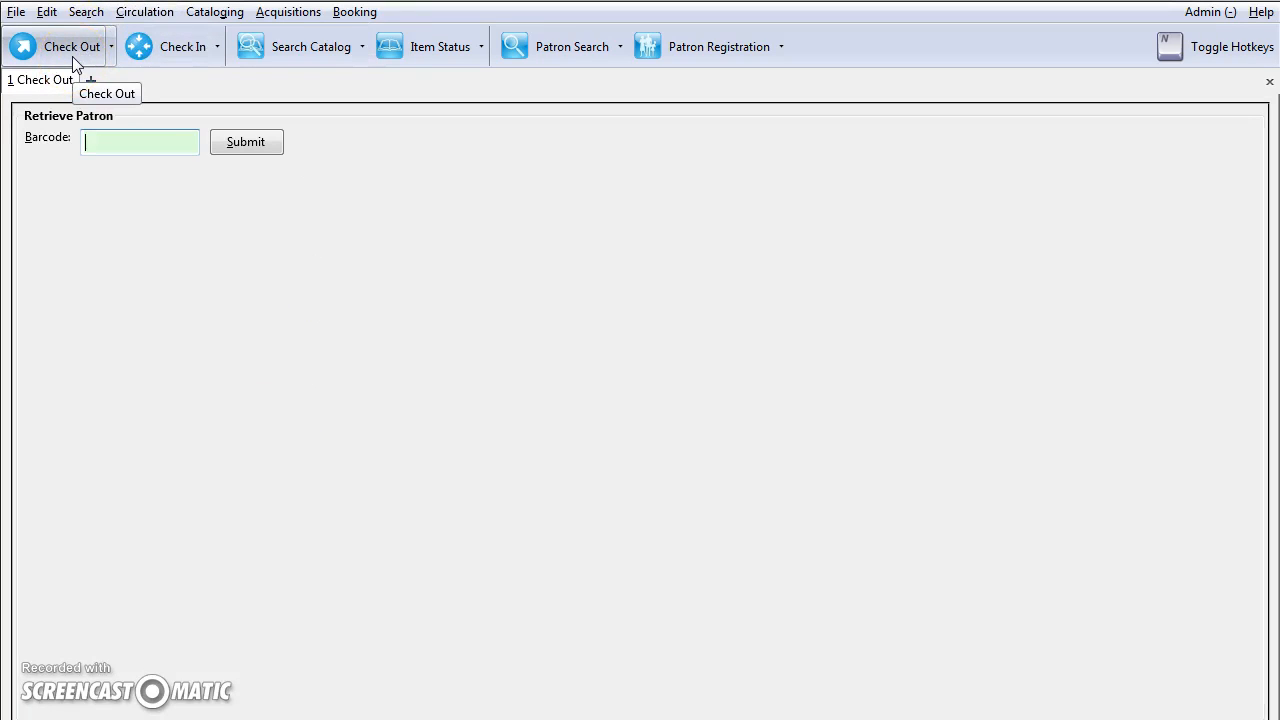
{"action": "mouse_move", "coordinate": [150, 130]}
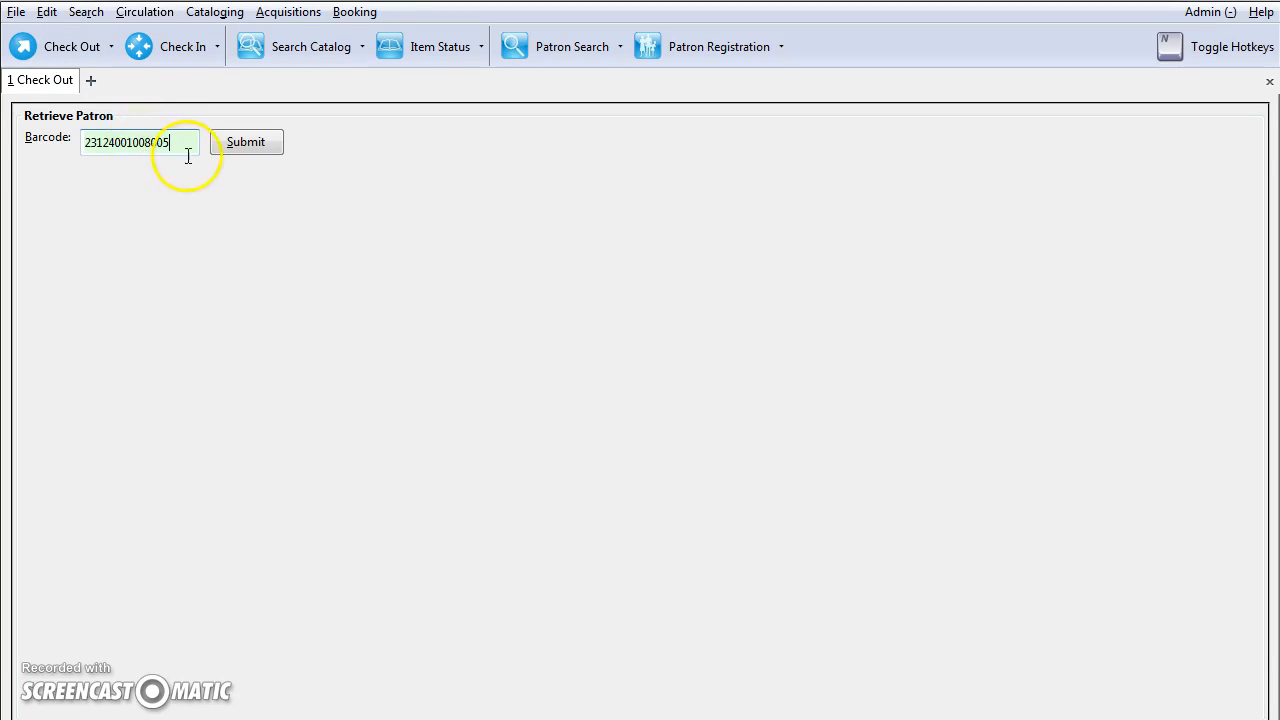
{"action": "left_click", "coordinate": [244, 140]}
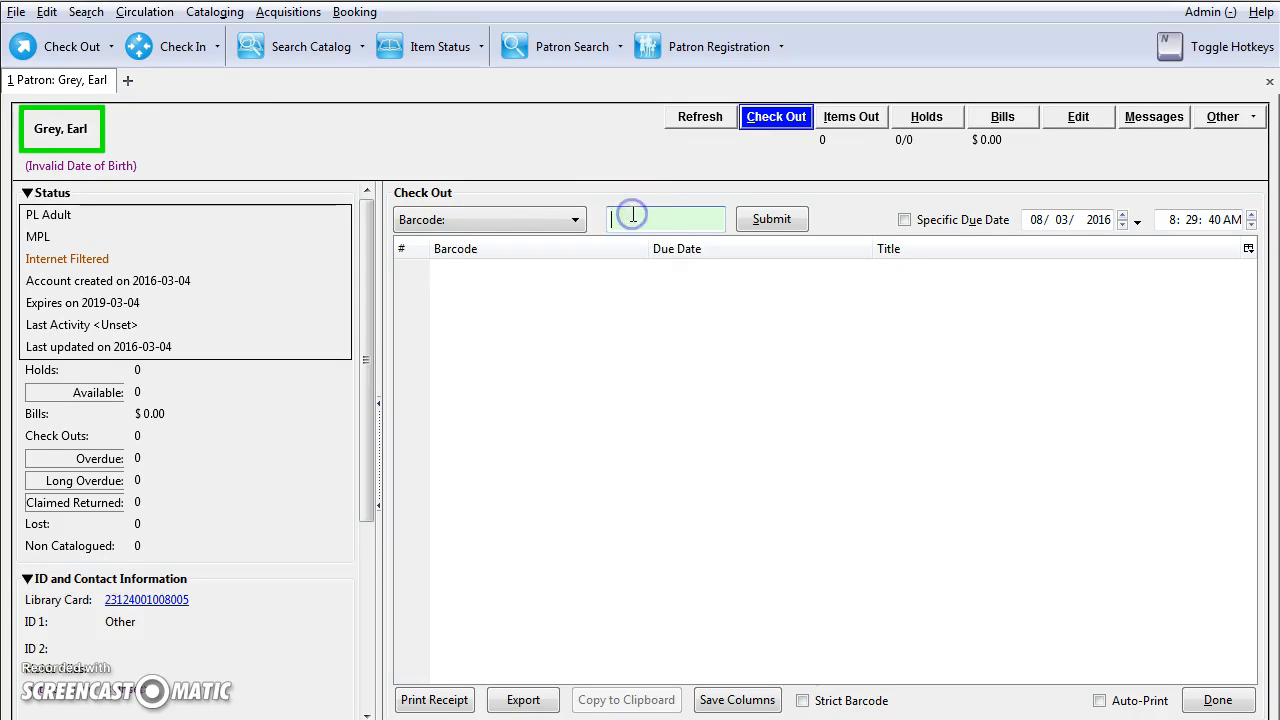
Submit unrecognized barcode MPL123456 and choose to check it out as pre-catalogued.
{"action": "type", "text": "MPL123456"}
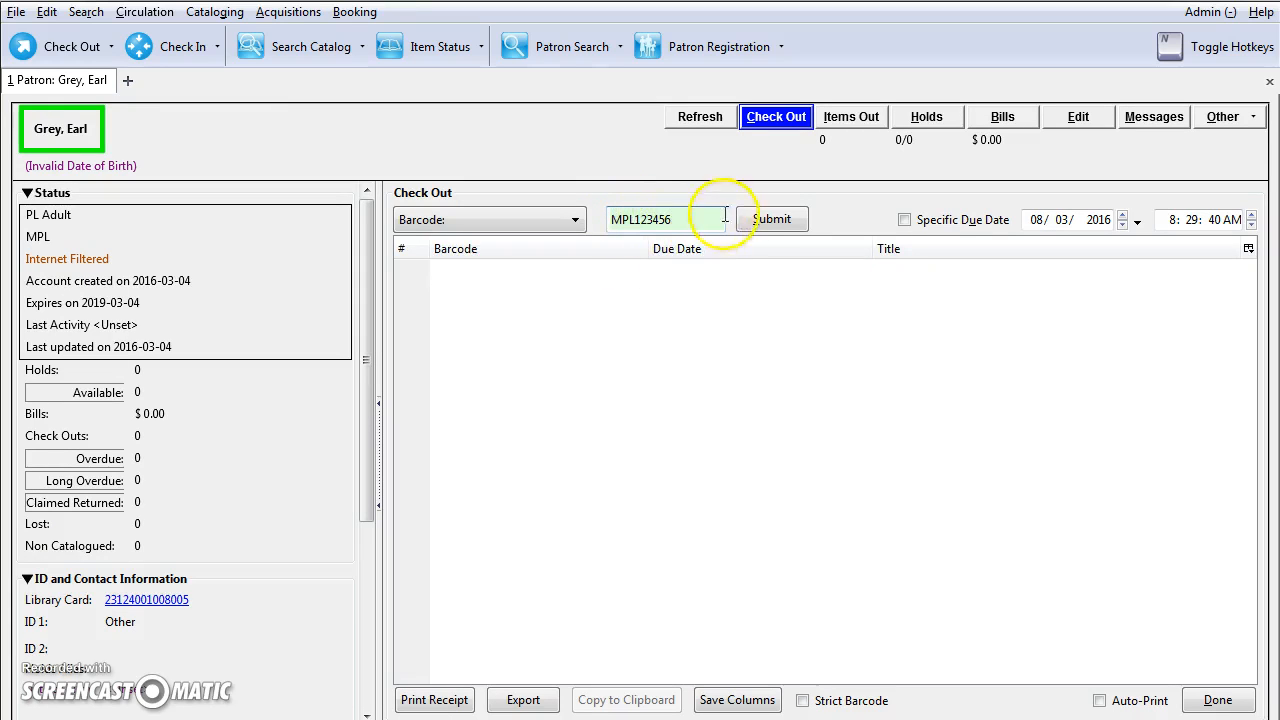
{"action": "left_click", "coordinate": [772, 218]}
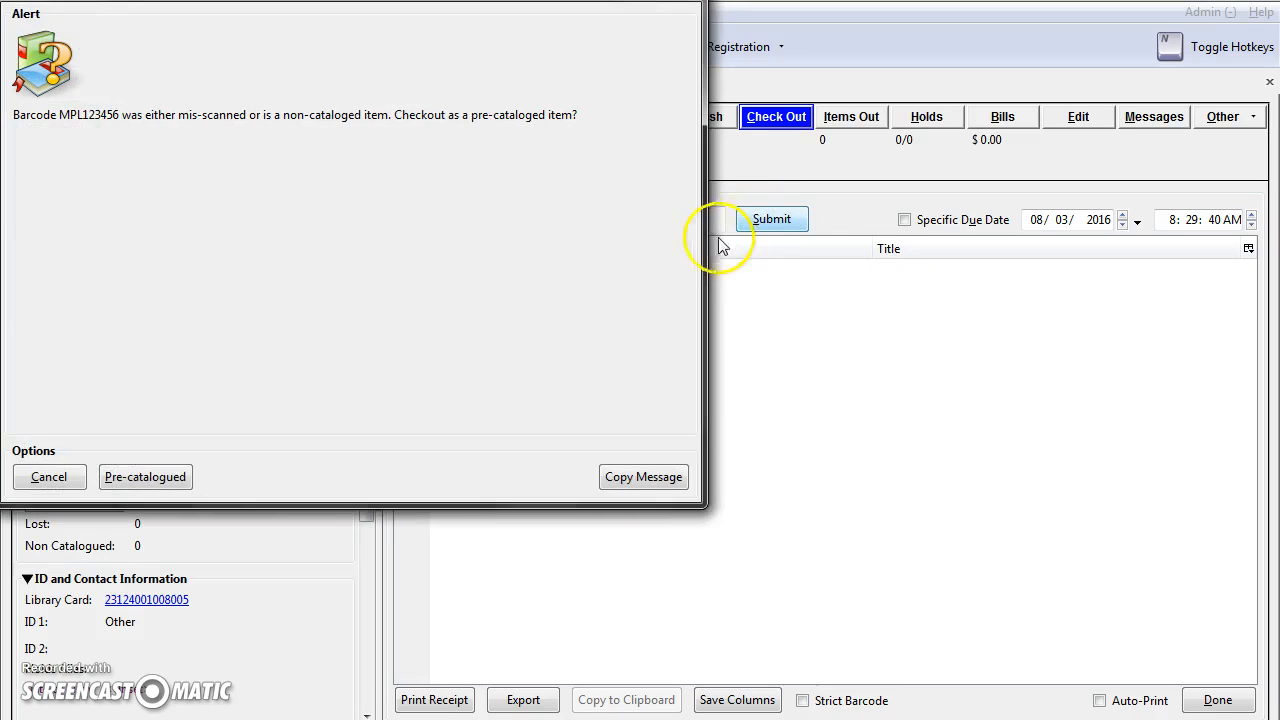
{"action": "mouse_move", "coordinate": [676, 504]}
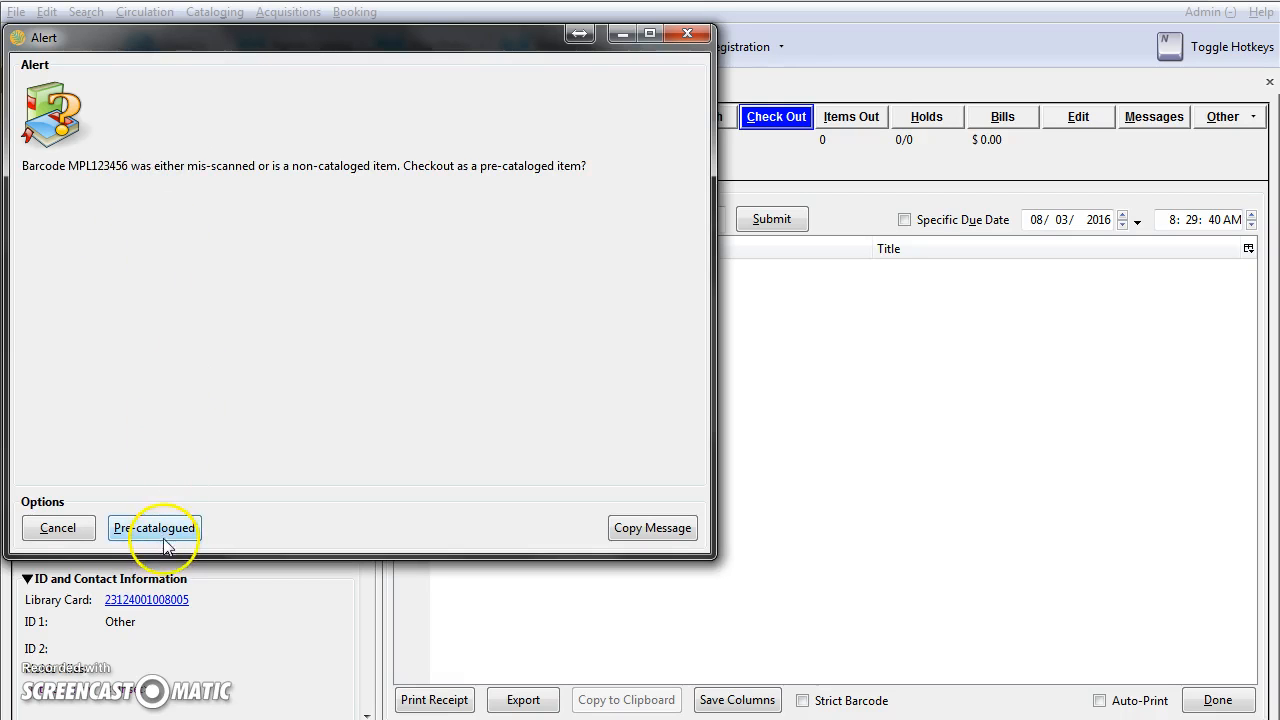
{"action": "left_click", "coordinate": [154, 528]}
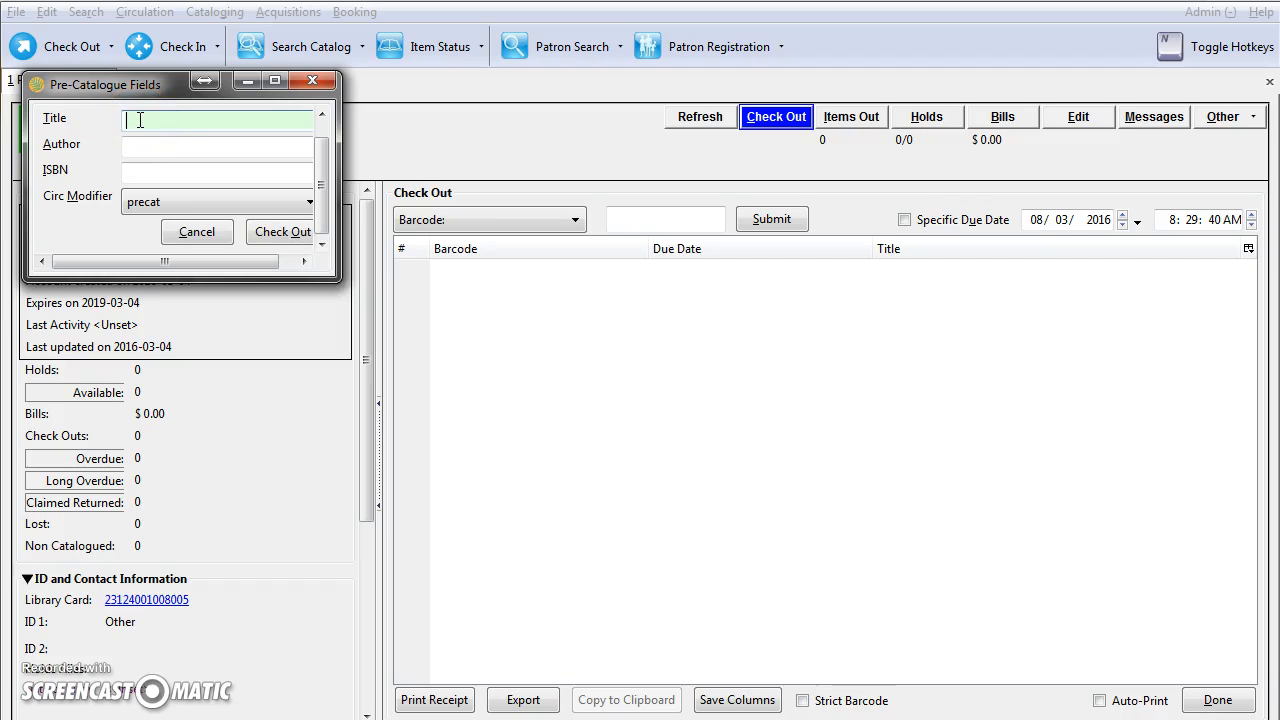
Check out the pre-catalogued item with title REBEL OF THE SANDS and circ modifier inter-library-loan.
{"action": "type", "text": "REBEL OF THE SANDS"}
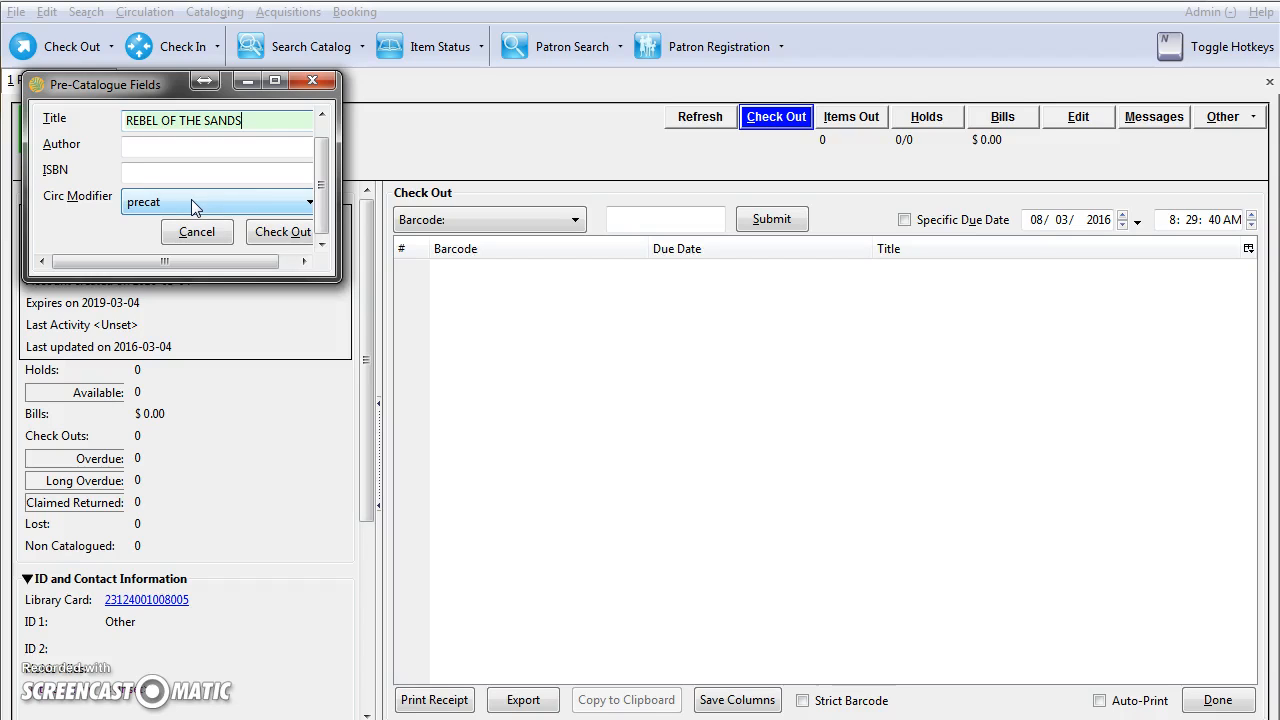
{"action": "left_click", "coordinate": [308, 200]}
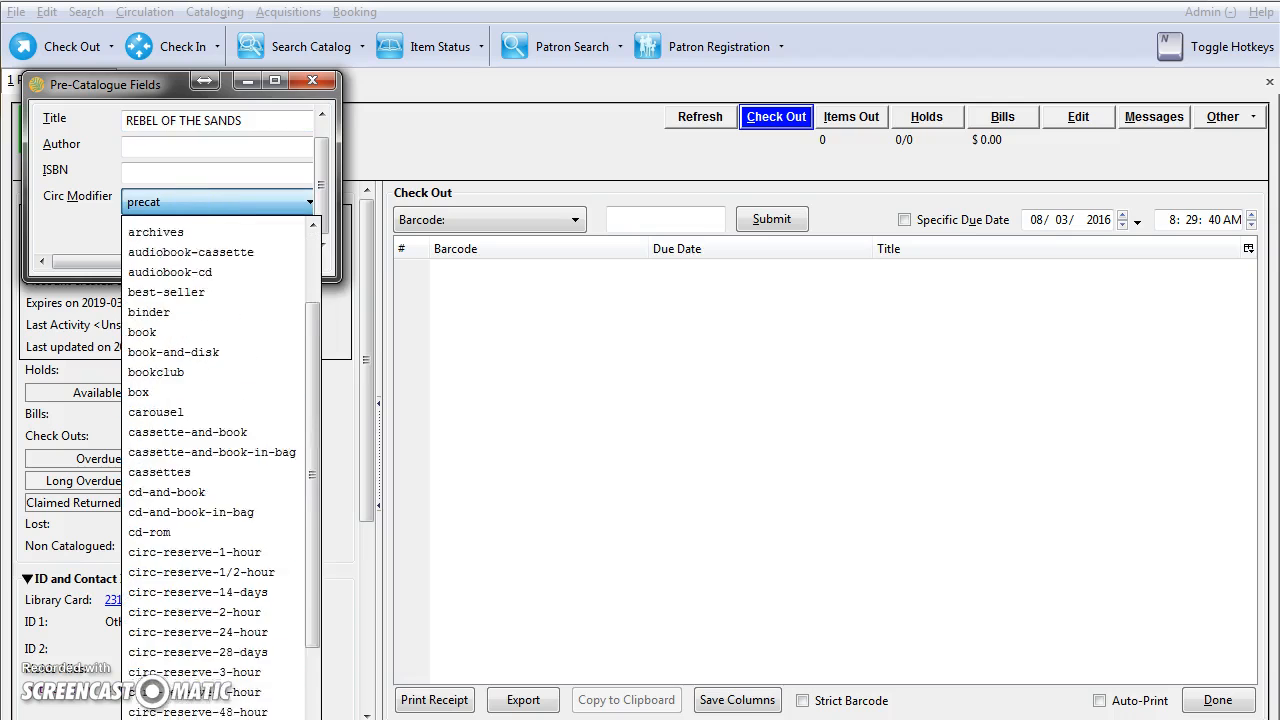
{"action": "left_click", "coordinate": [216, 200]}
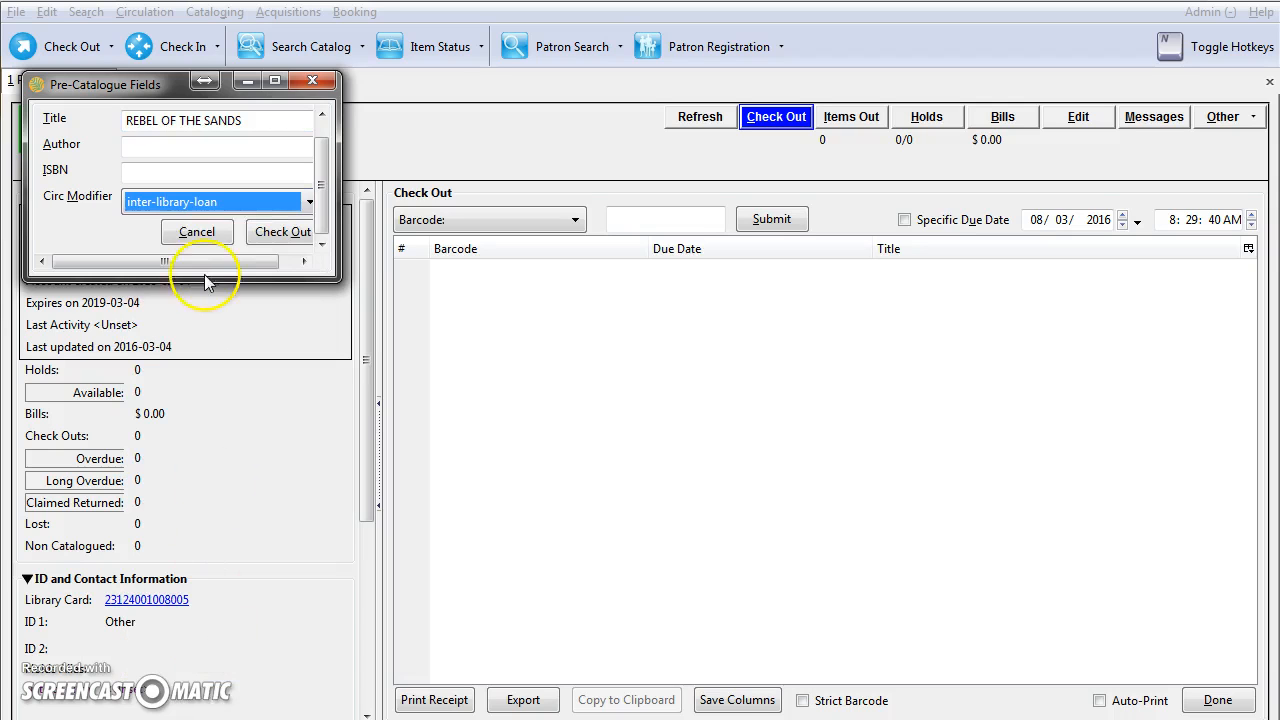
{"action": "left_click", "coordinate": [280, 232]}
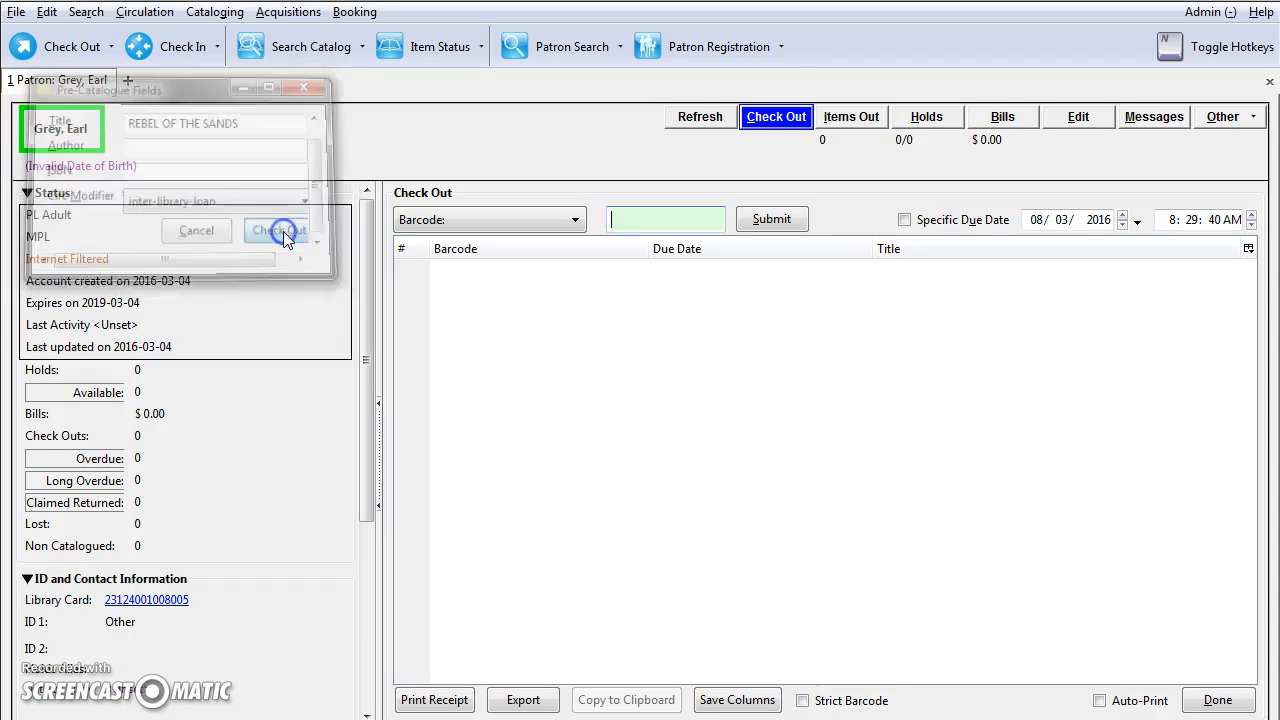
Review the patron's Items Out list for the new checkout's due date.
{"action": "left_click", "coordinate": [278, 232]}
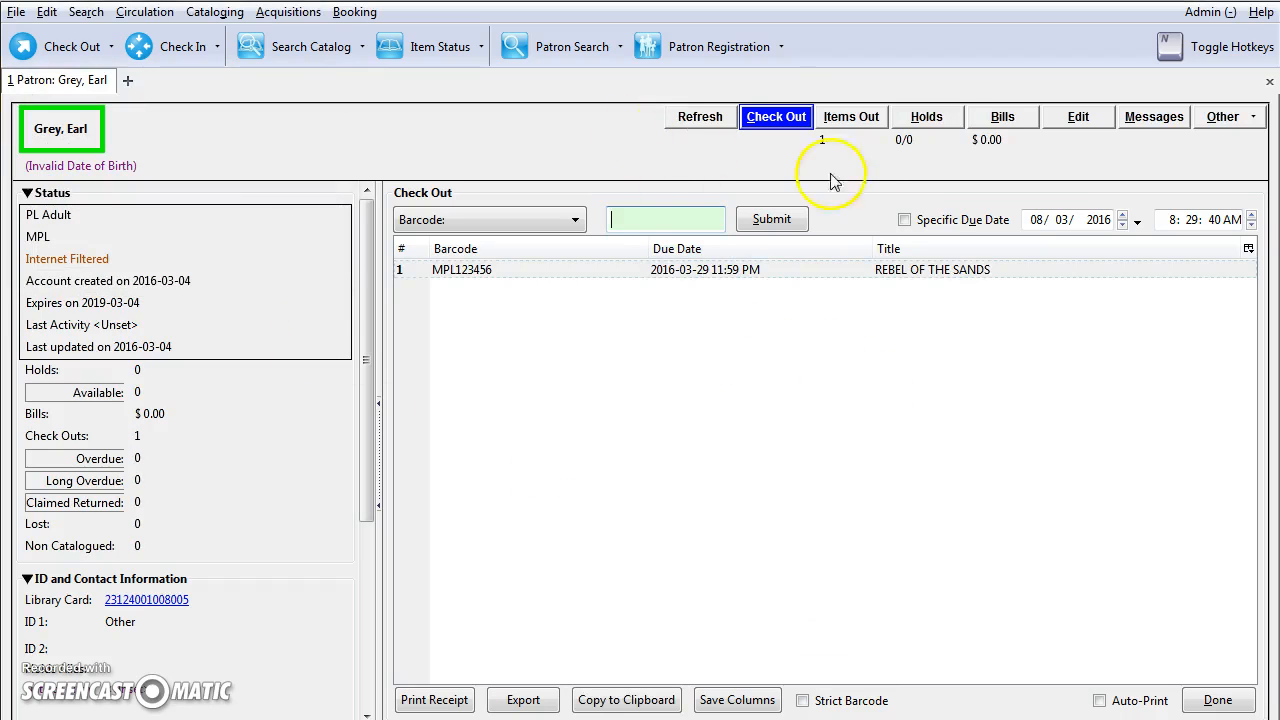
{"action": "left_click", "coordinate": [852, 116]}
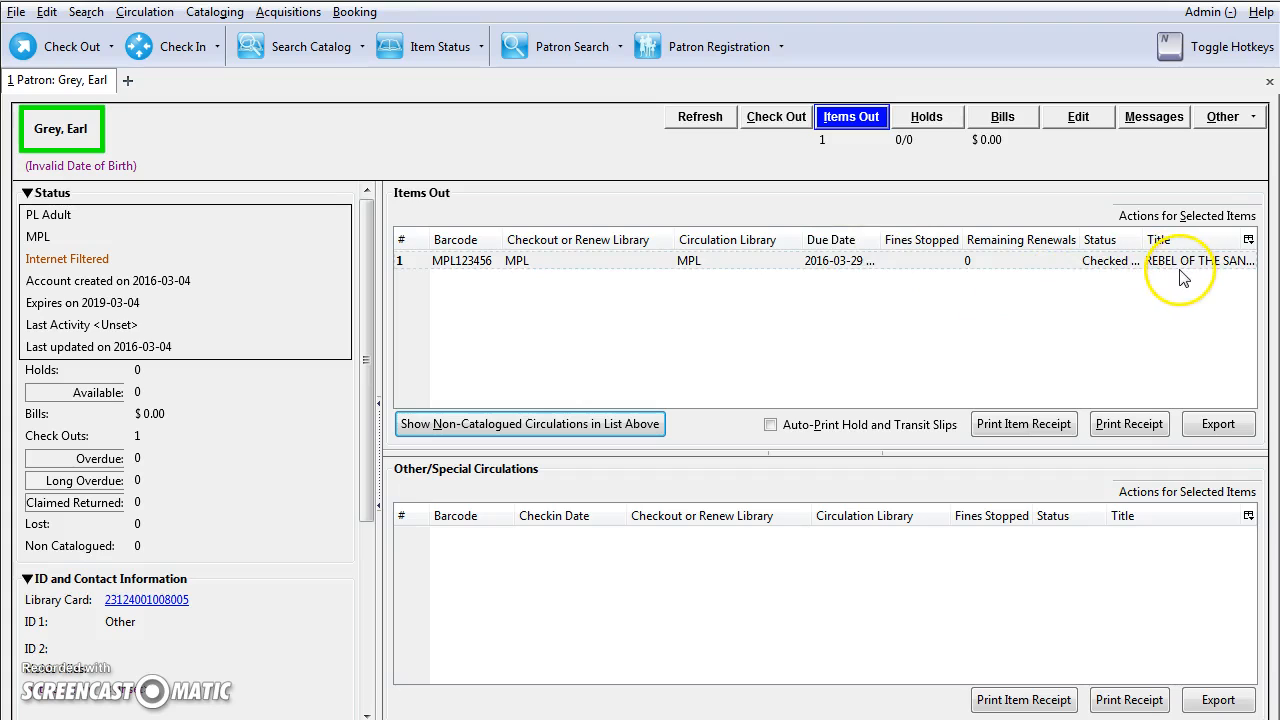
{"action": "mouse_move", "coordinate": [844, 268]}
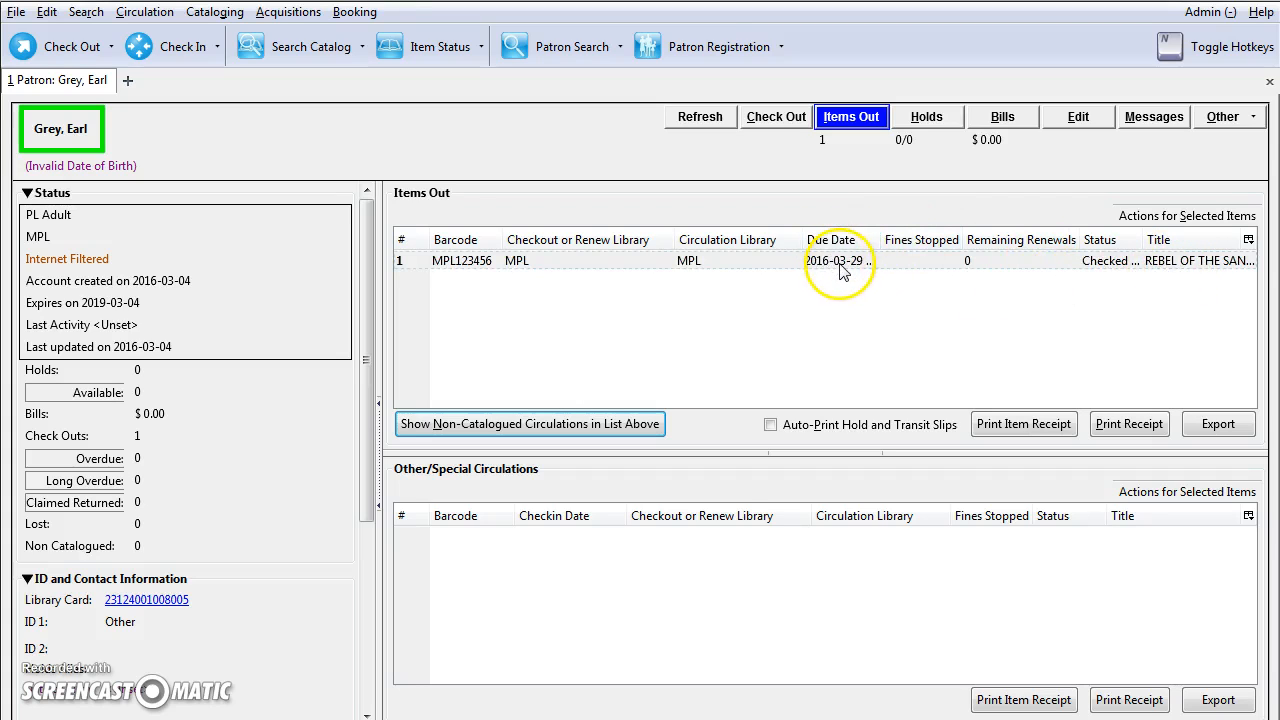
{"action": "mouse_move", "coordinate": [838, 260]}
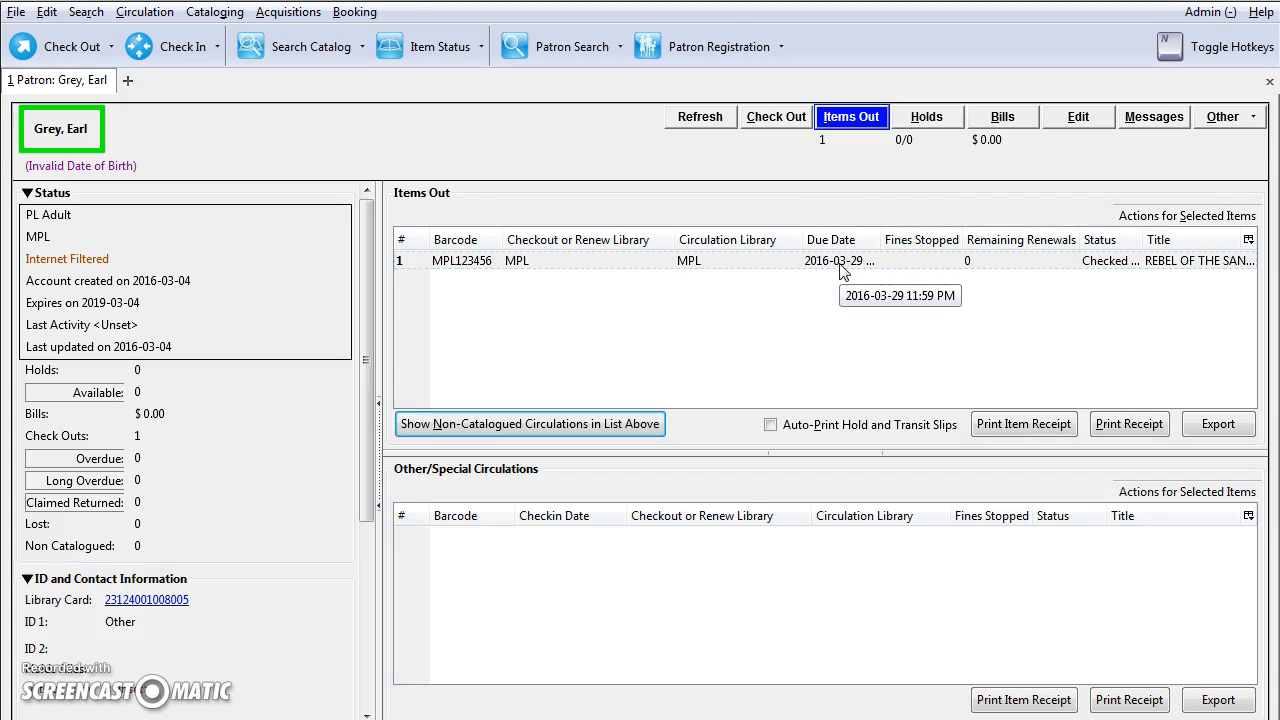
{"action": "left_click", "coordinate": [182, 46]}
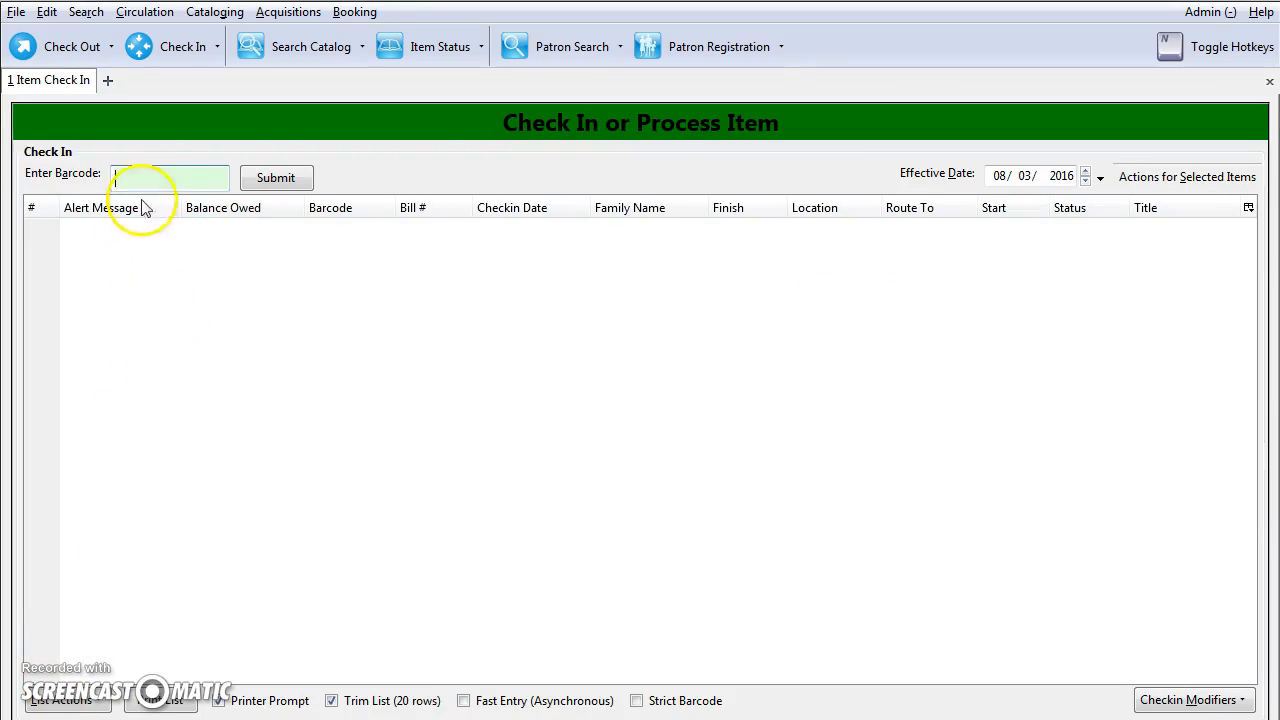
Check in MPL123456 and acknowledge its routing to CATALOGING.
{"action": "left_click", "coordinate": [276, 176]}
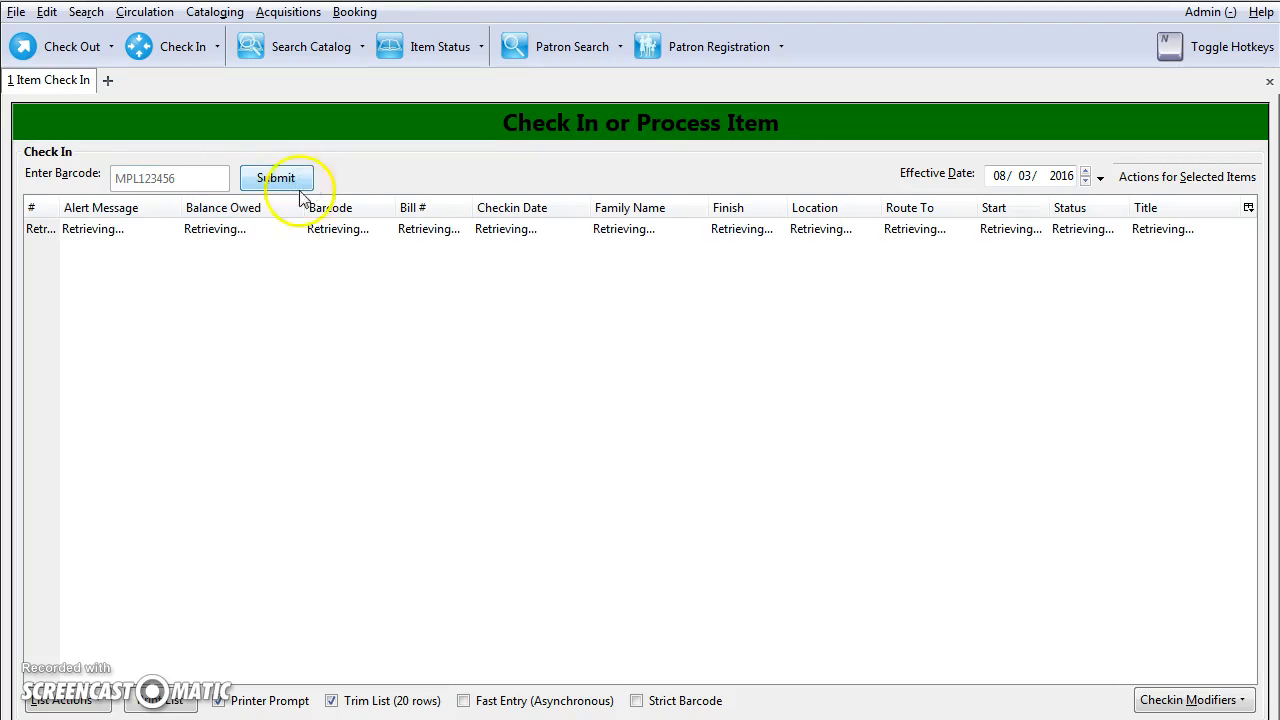
{"action": "left_click", "coordinate": [276, 178]}
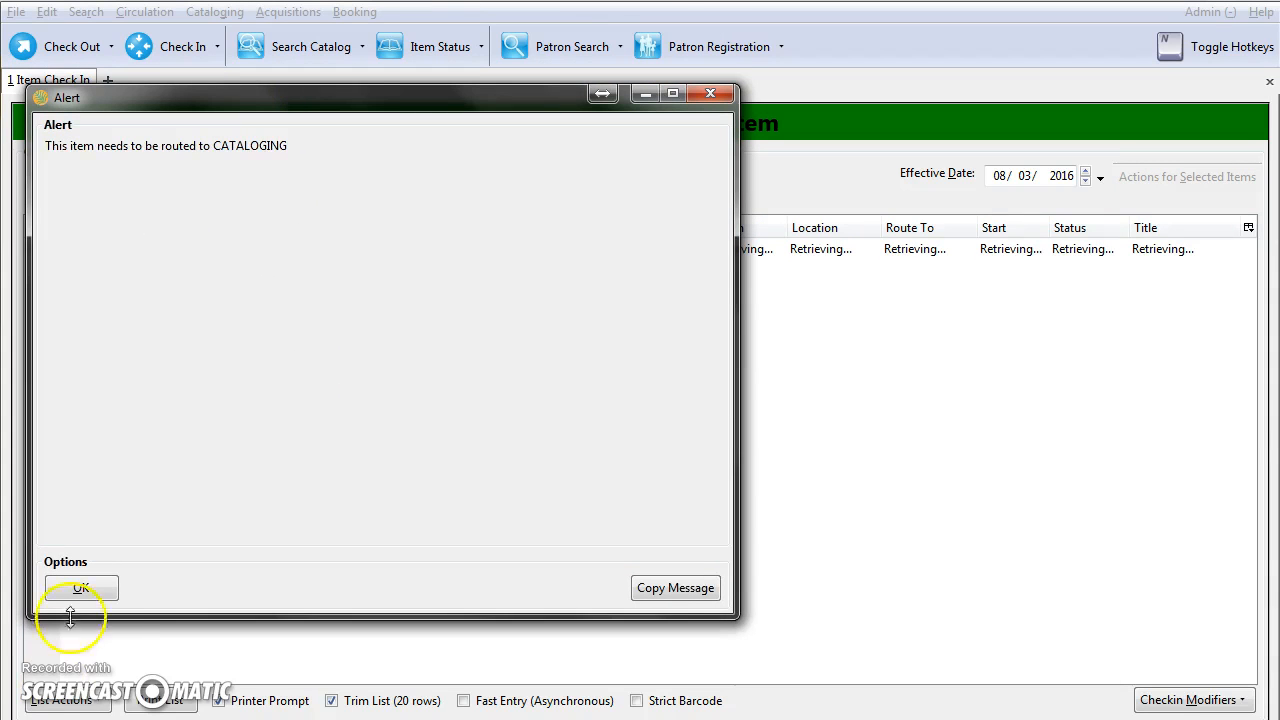
{"action": "left_click", "coordinate": [80, 588]}
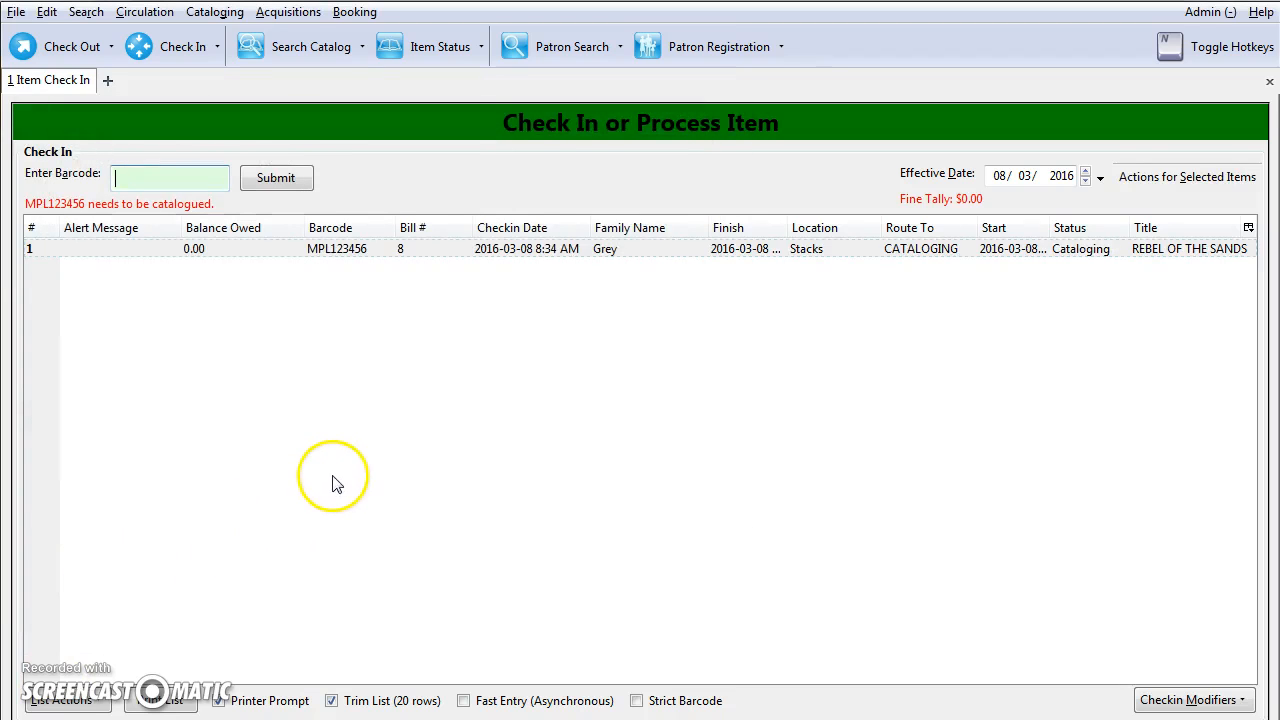
{"action": "mouse_move", "coordinate": [340, 464]}
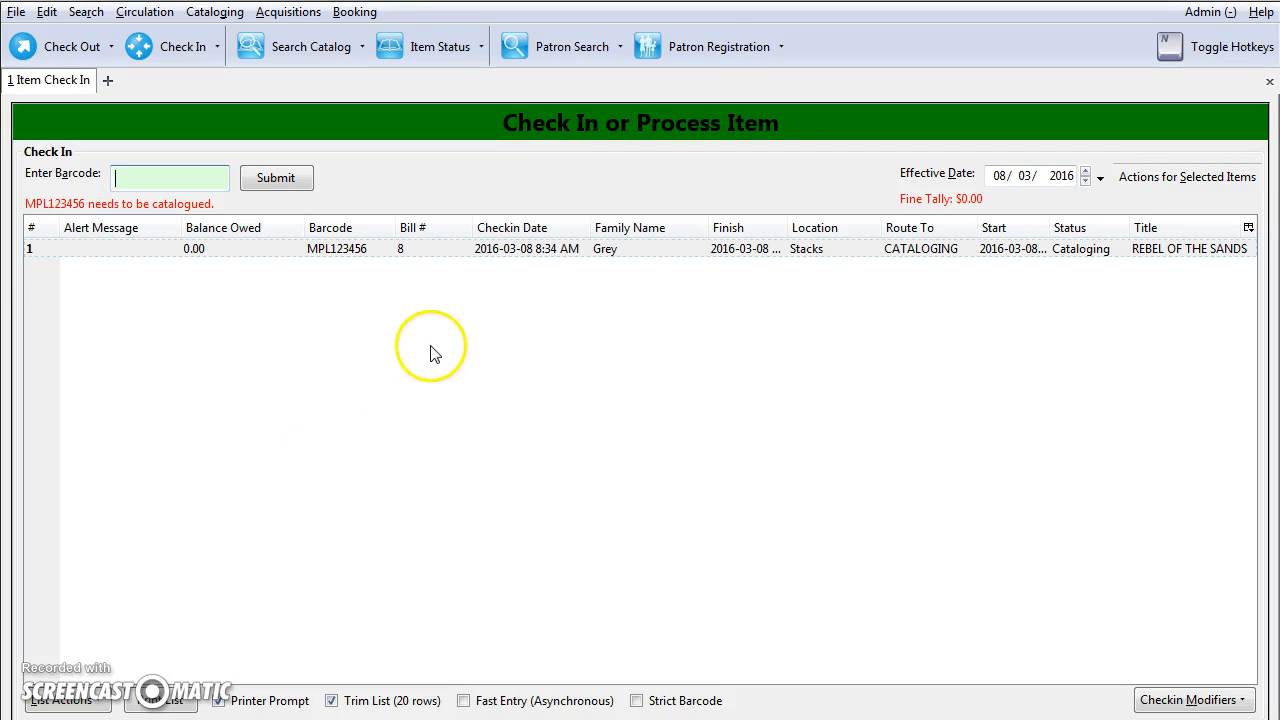
{"action": "mouse_move", "coordinate": [352, 604]}
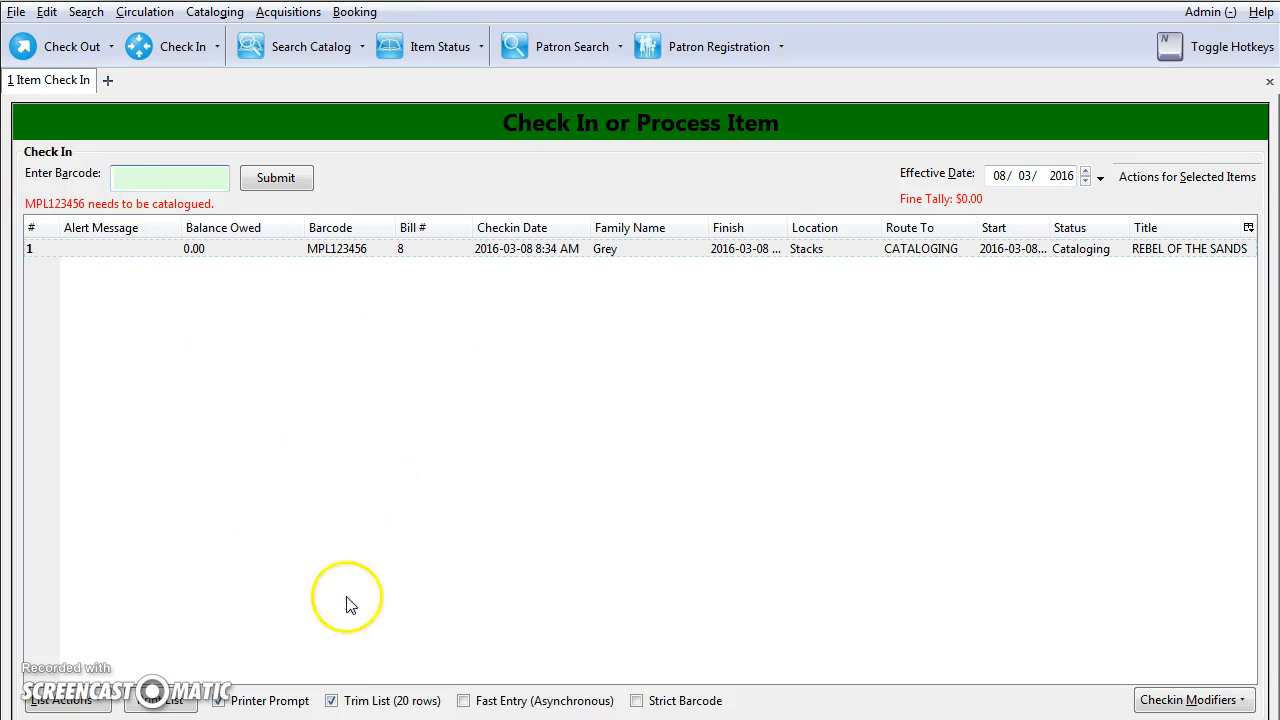
{"action": "mouse_move", "coordinate": [330, 600]}
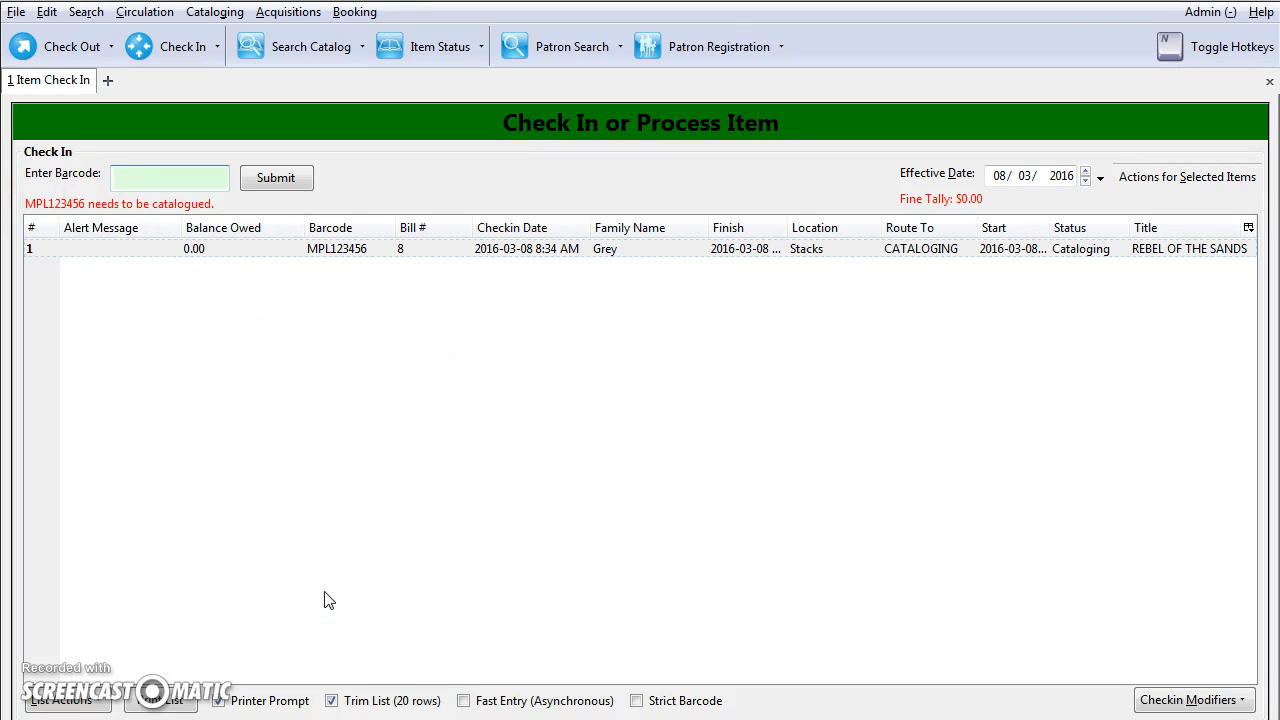